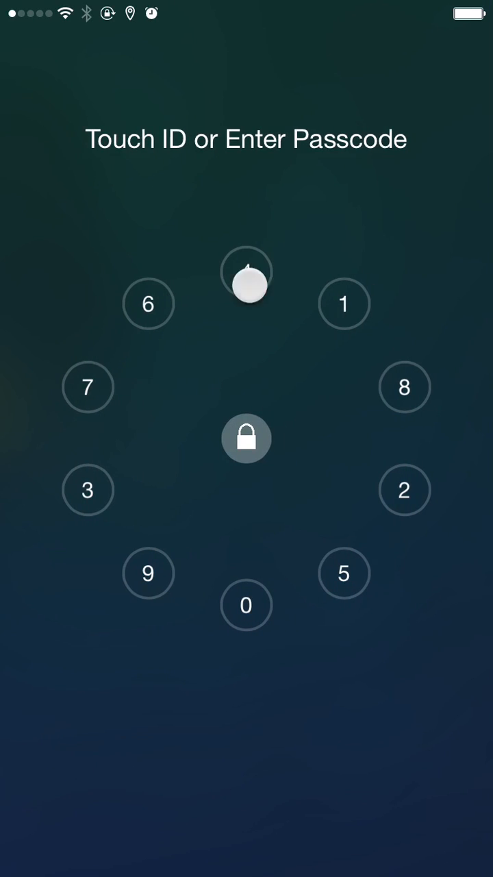
click(247, 273)
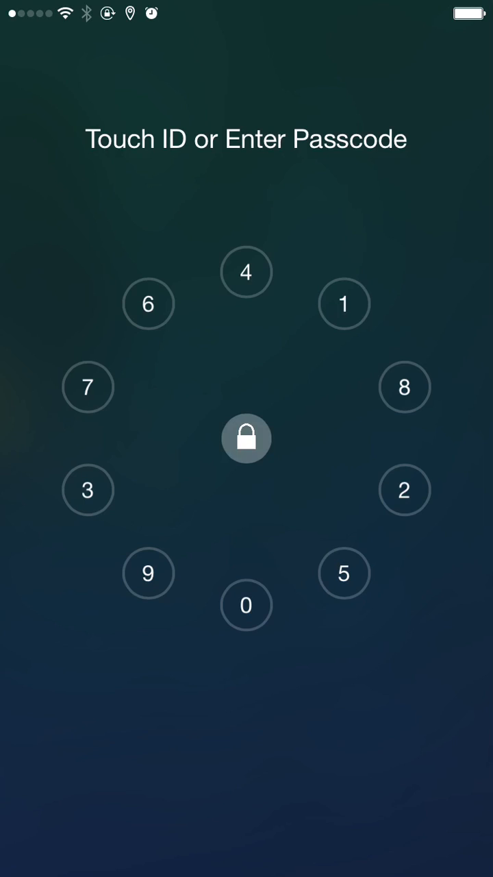
click(247, 606)
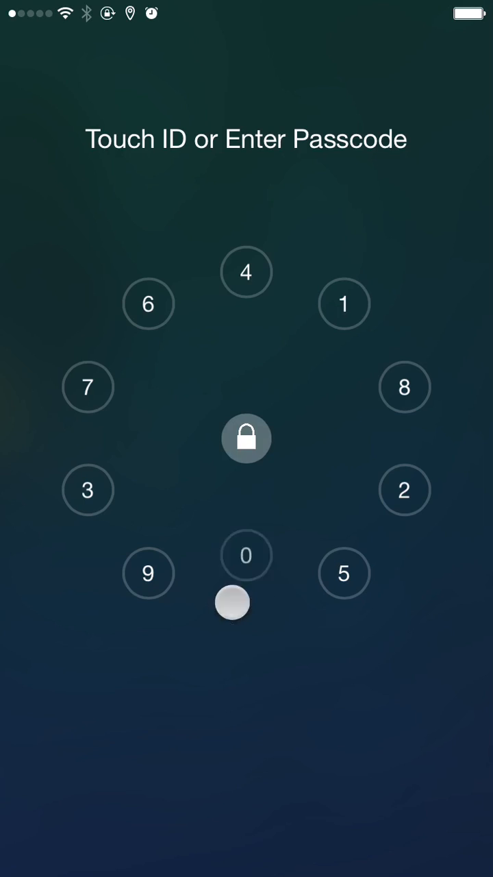